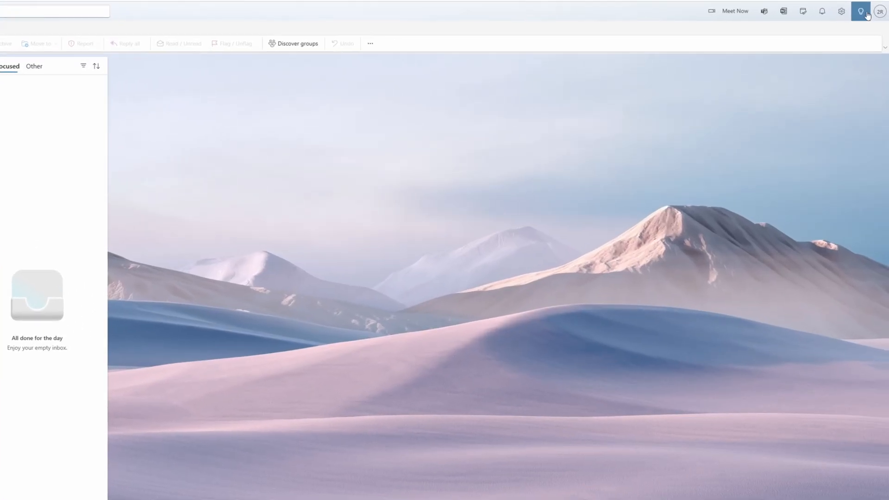
click(881, 11)
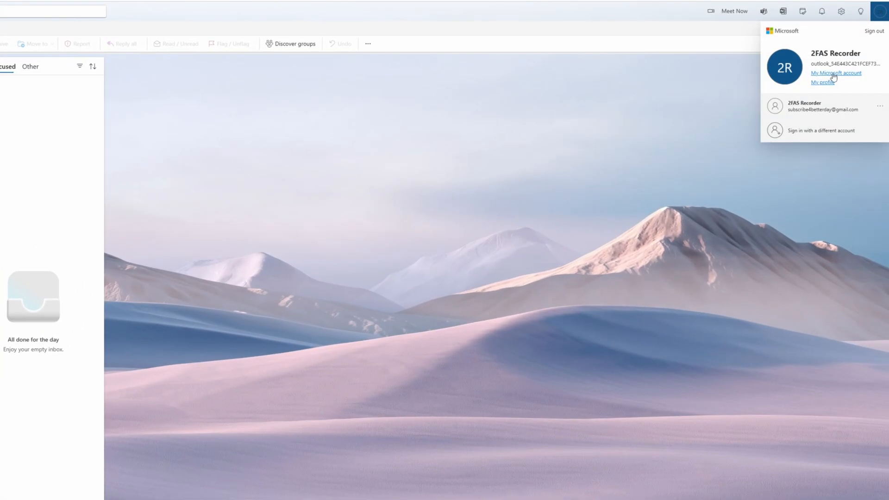
click(835, 72)
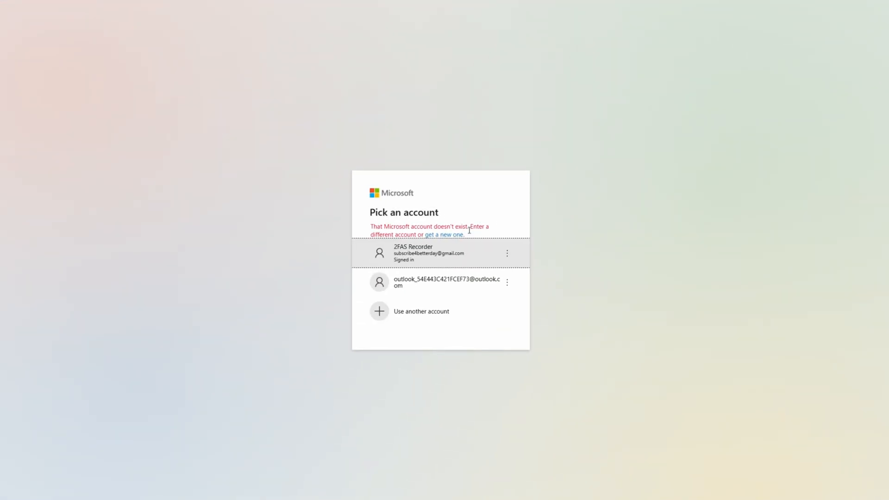
click(424, 253)
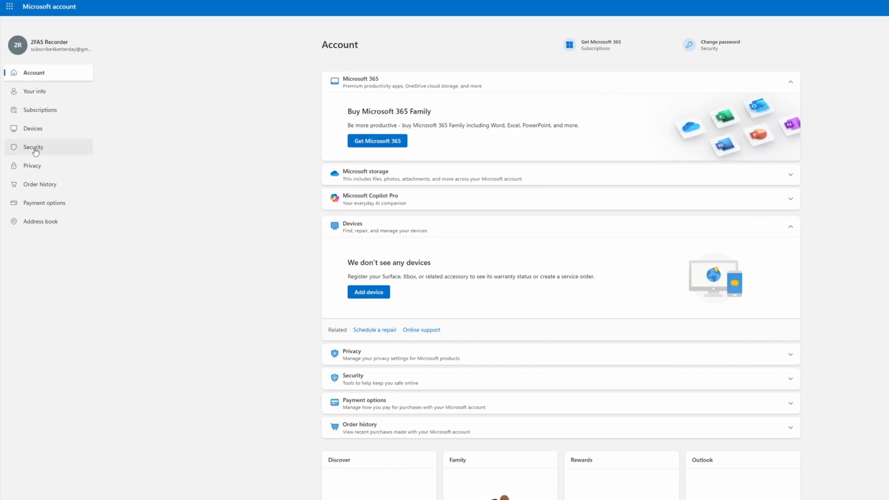
Step: Reach Two-step verification under the account's Security settings
click(33, 146)
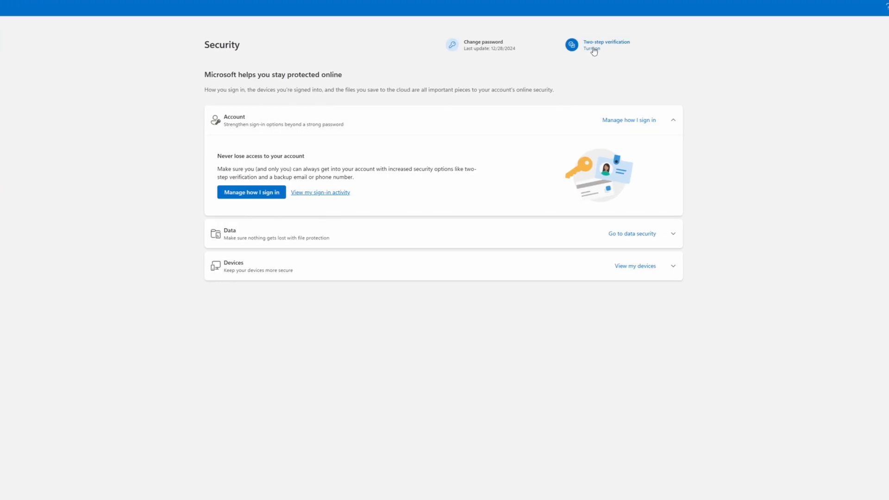
click(607, 44)
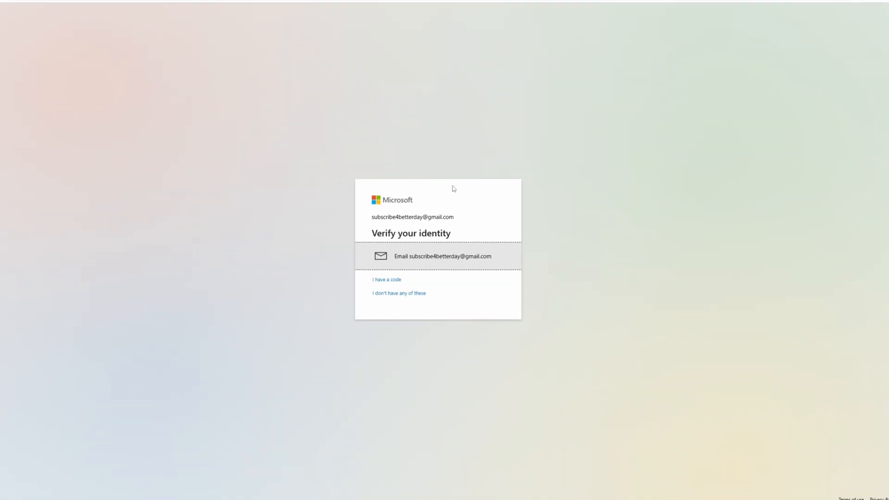
click(437, 256)
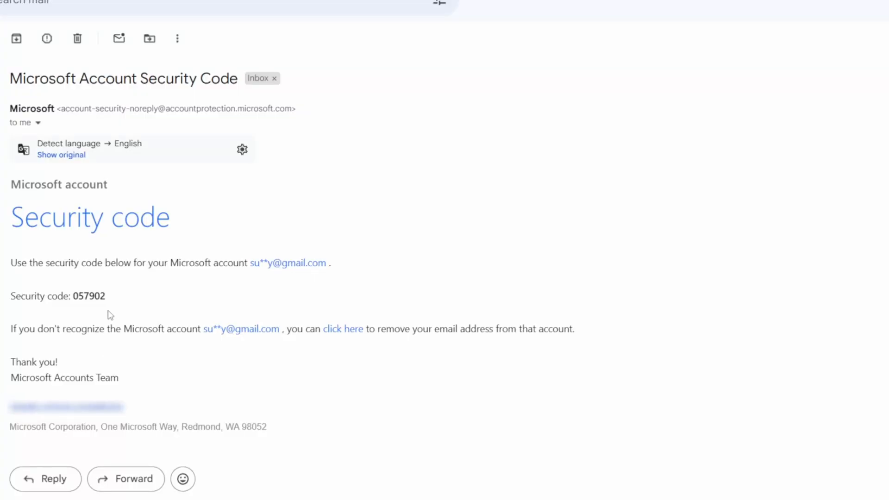
double_click(89, 297)
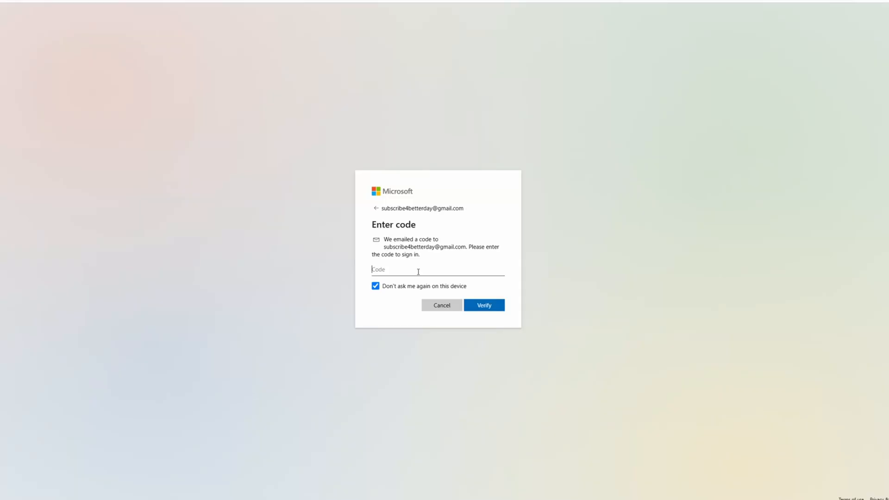
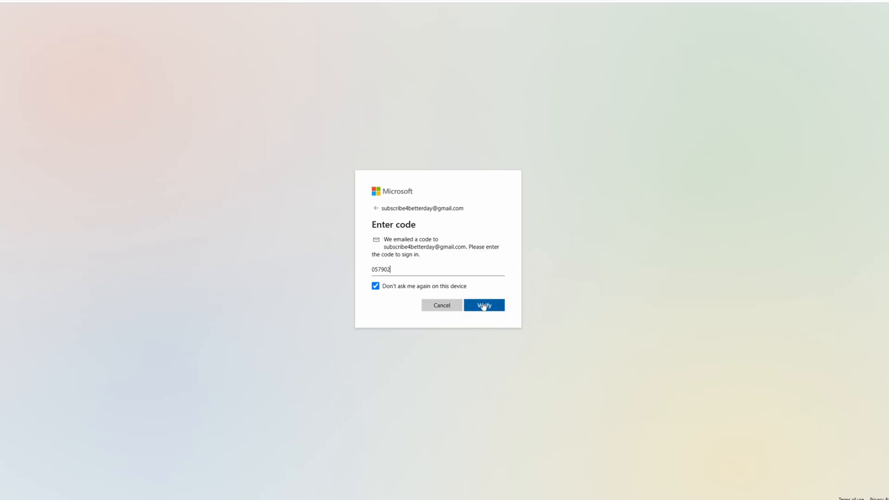
click(483, 306)
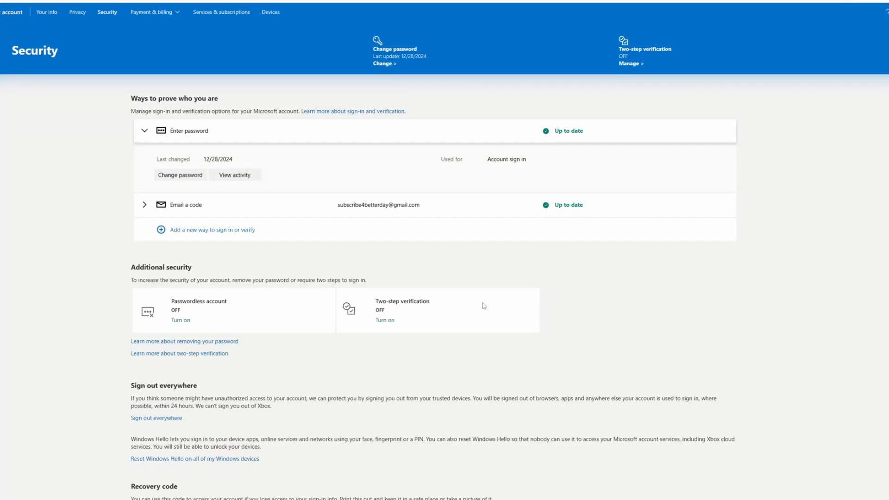
mouse_move(387, 320)
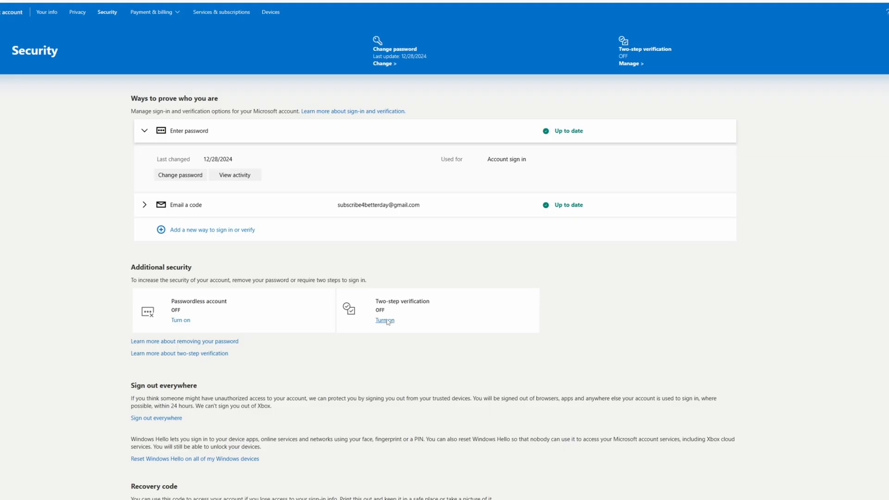
Step: Turn on two-step verification and continue past the setup introduction
click(384, 320)
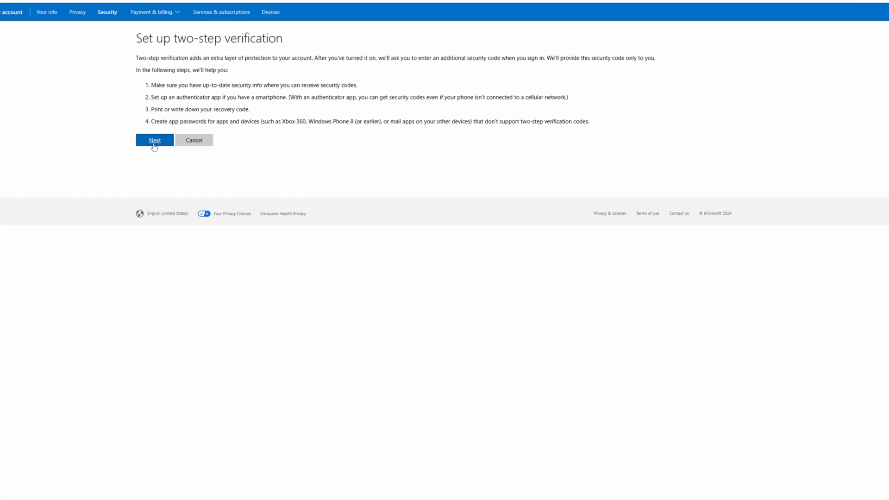
click(154, 140)
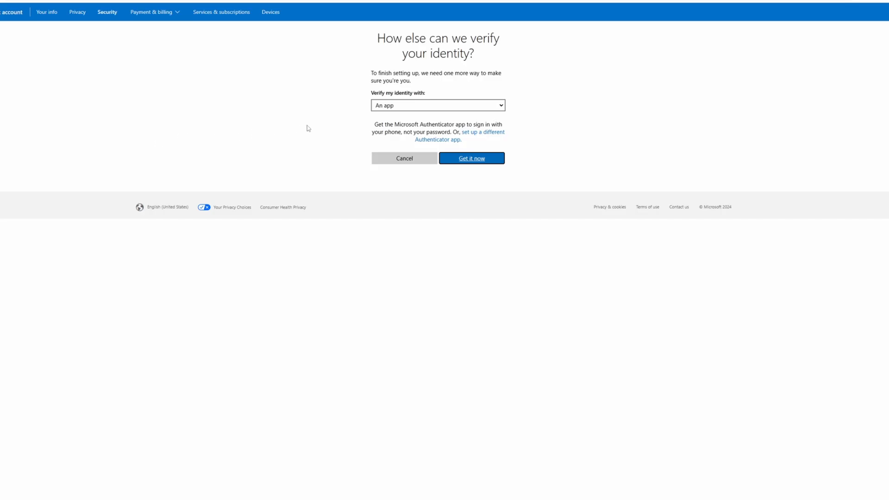